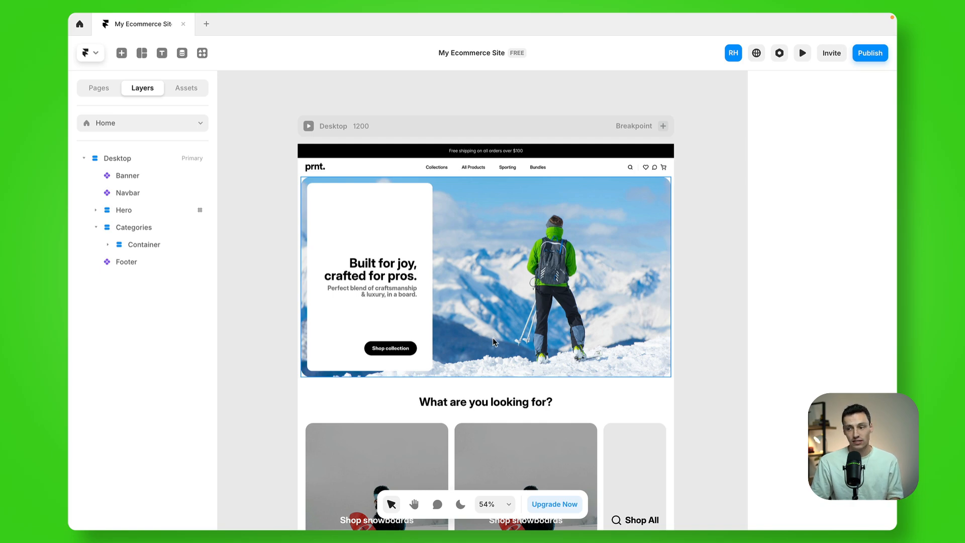
{"action": "mouse_move", "coordinate": [275, 137]}
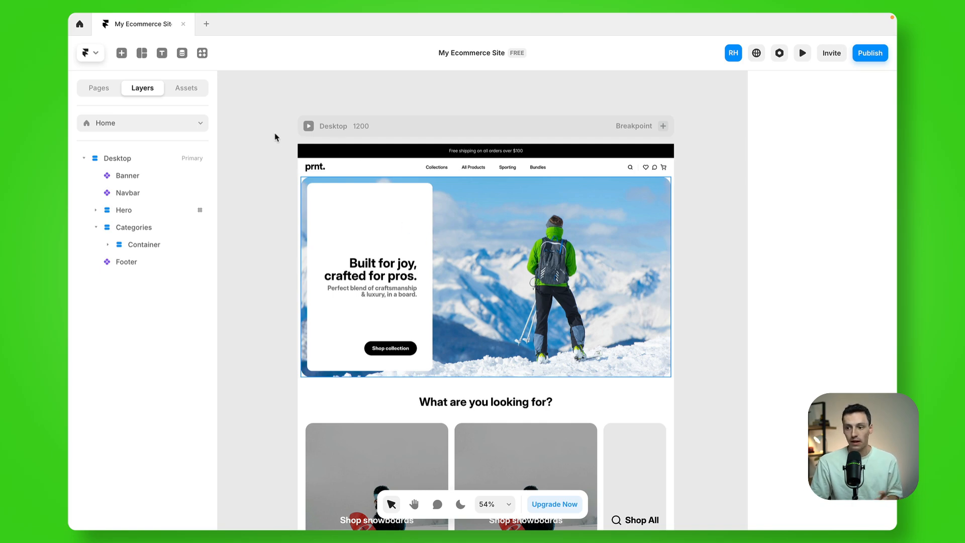
{"action": "mouse_move", "coordinate": [182, 52]}
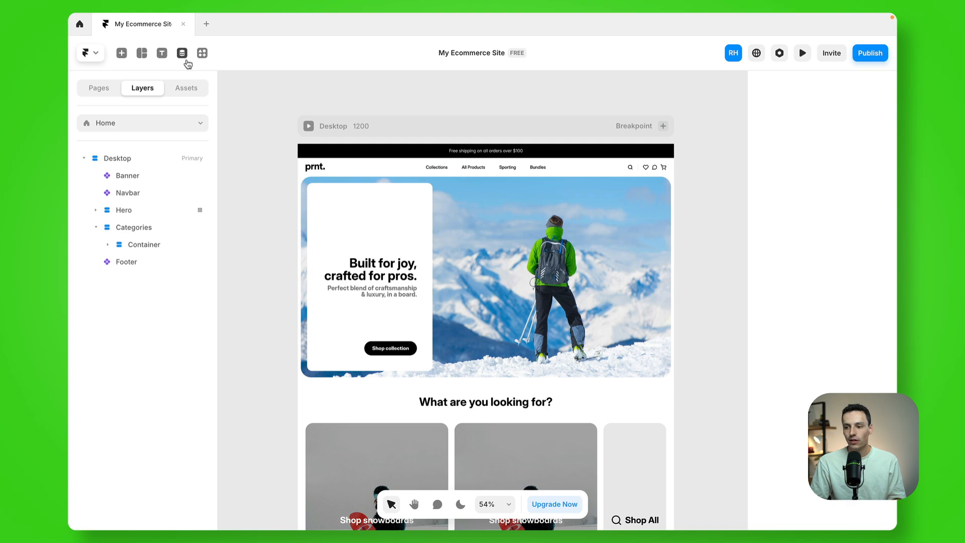
- Launch Frameship from the CMS plugins and name the new collection 'My store'
{"action": "left_click", "coordinate": [182, 53]}
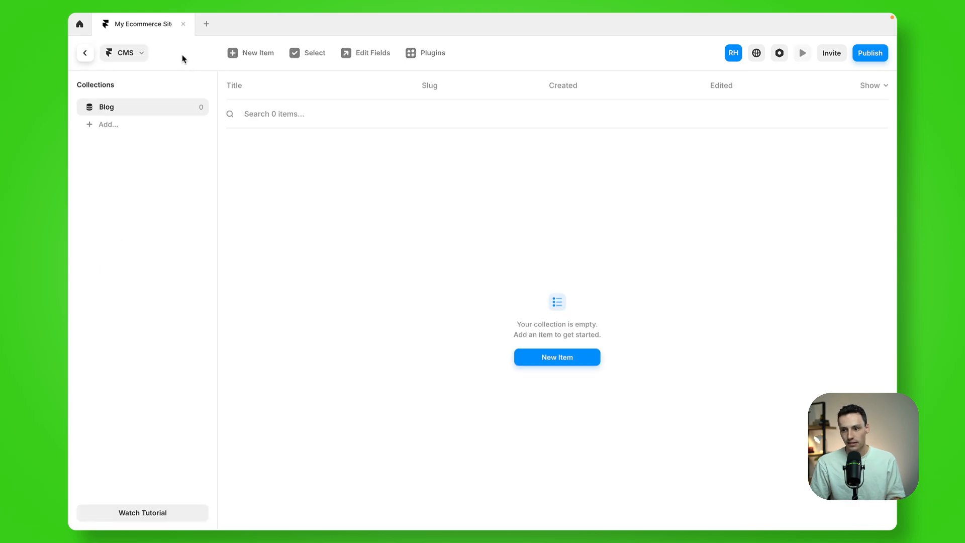
{"action": "left_click", "coordinate": [425, 52]}
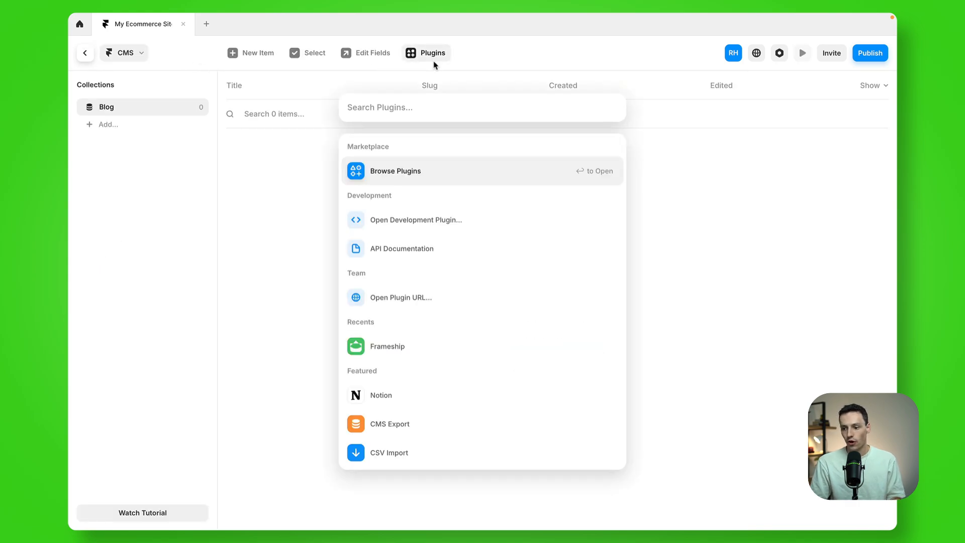
{"action": "mouse_move", "coordinate": [447, 343]}
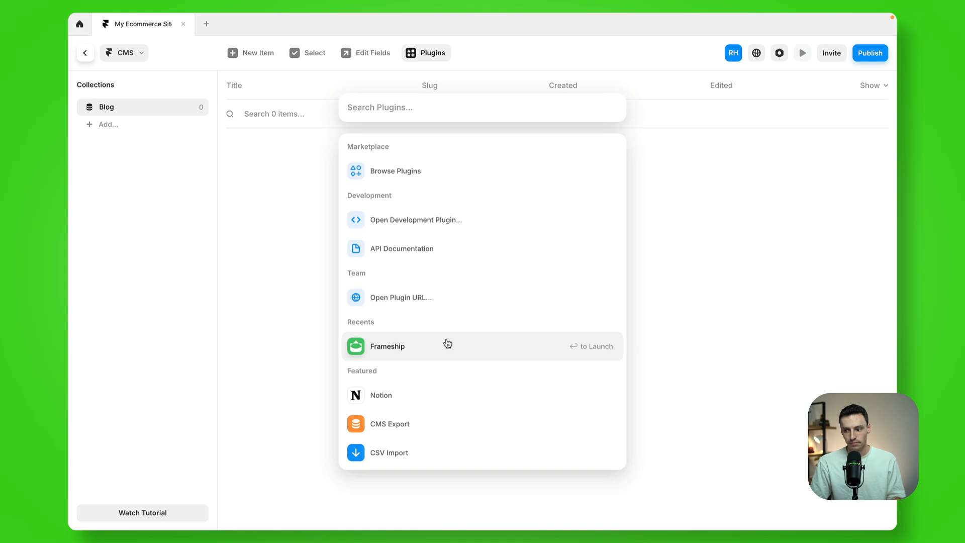
{"action": "left_click", "coordinate": [387, 345]}
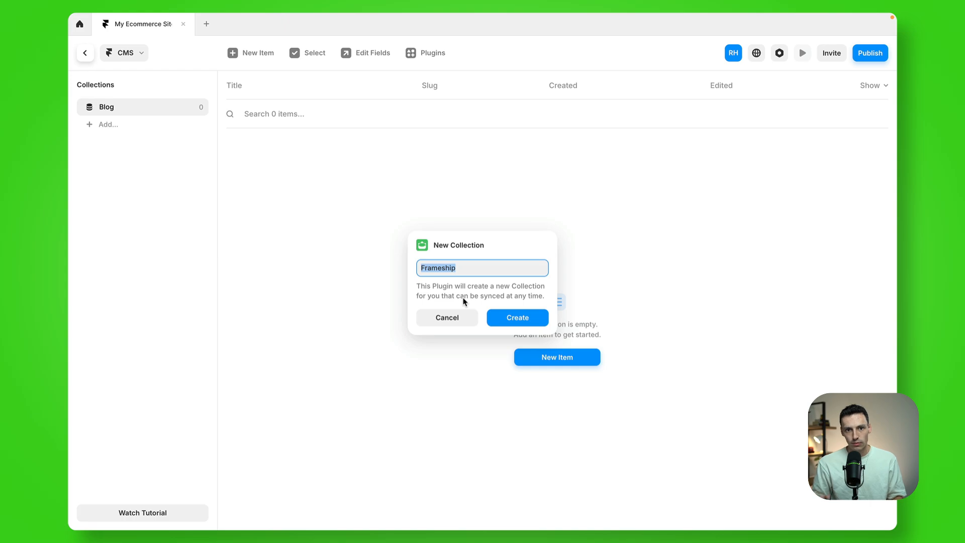
{"action": "type", "text": "My store"}
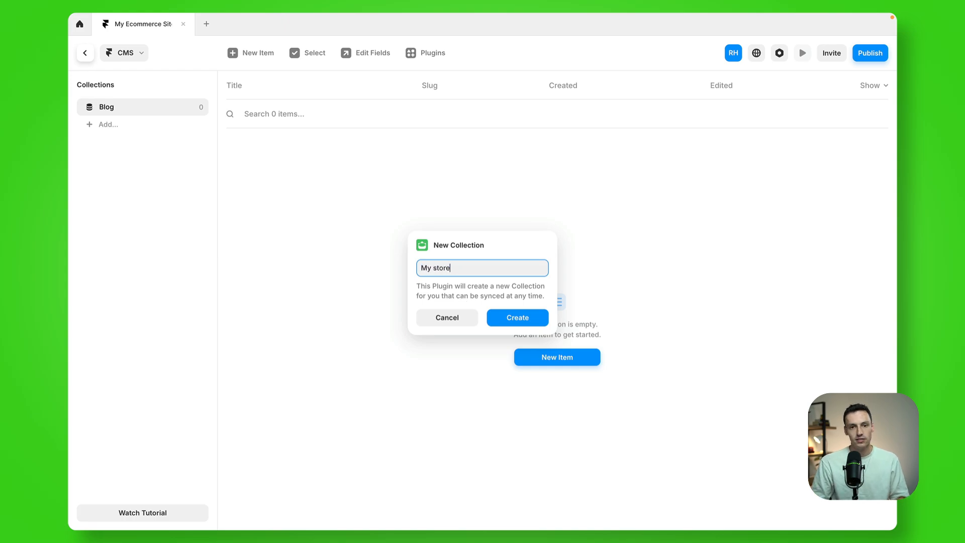
{"action": "mouse_move", "coordinate": [517, 318]}
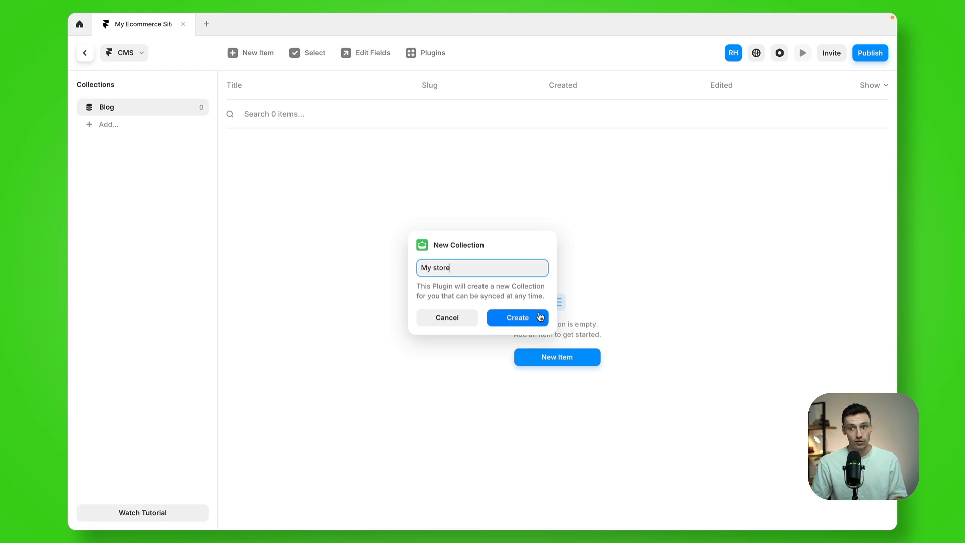
- Create the 'My store' collection and open Frameship's Shopify connection form
{"action": "left_click", "coordinate": [517, 317]}
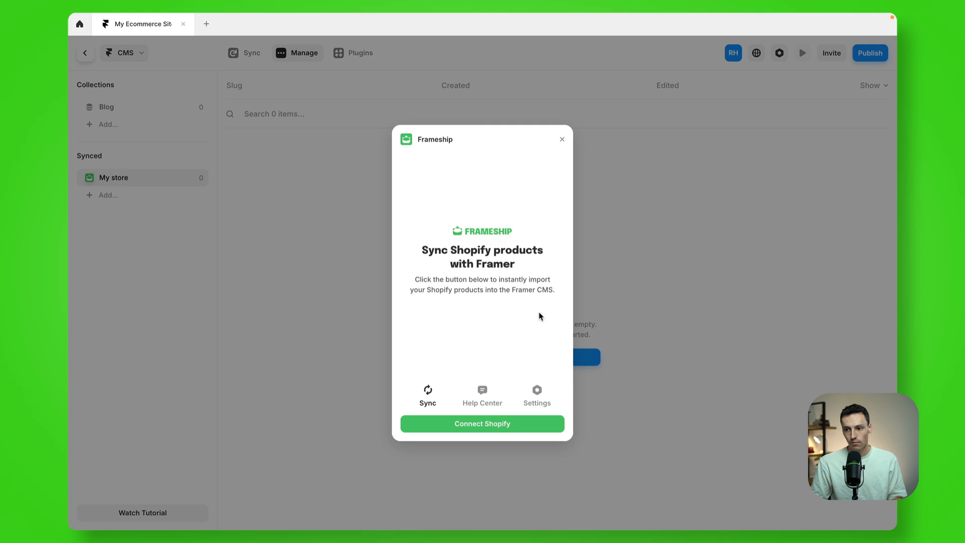
{"action": "mouse_move", "coordinate": [540, 316]}
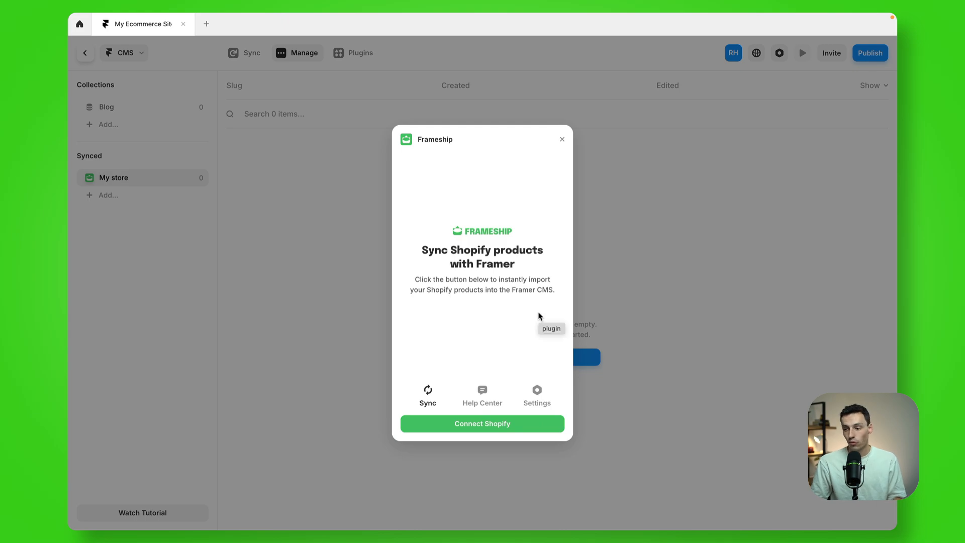
{"action": "left_click", "coordinate": [482, 423]}
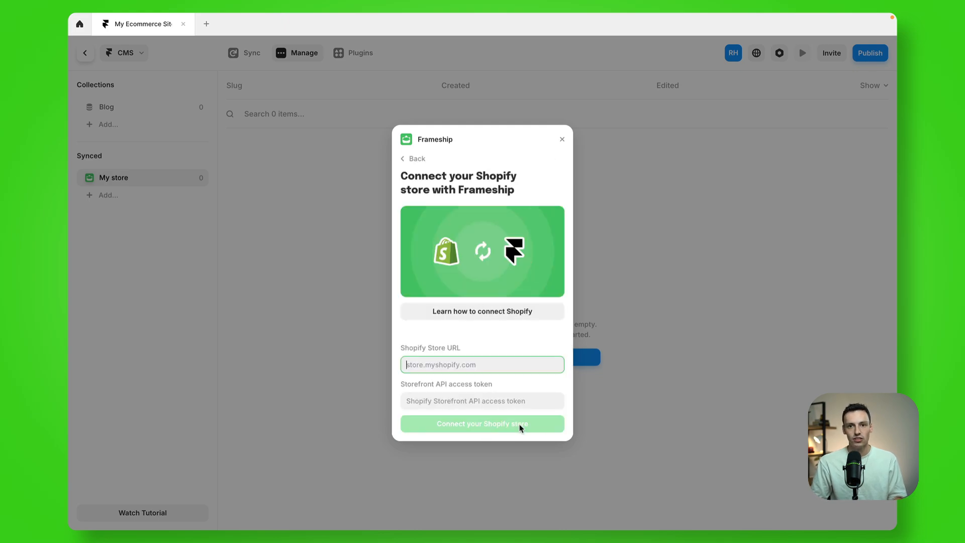
{"action": "mouse_move", "coordinate": [500, 382]}
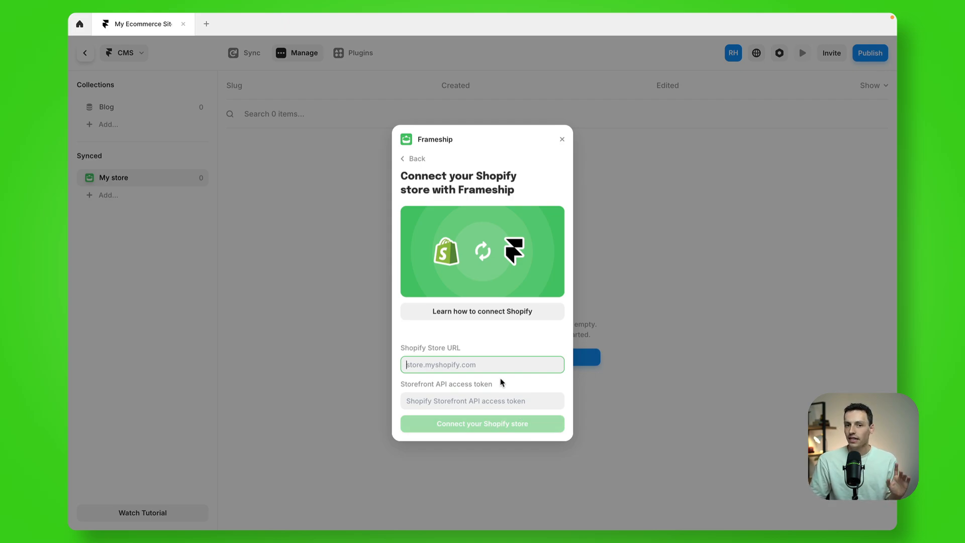
{"action": "mouse_move", "coordinate": [503, 357]}
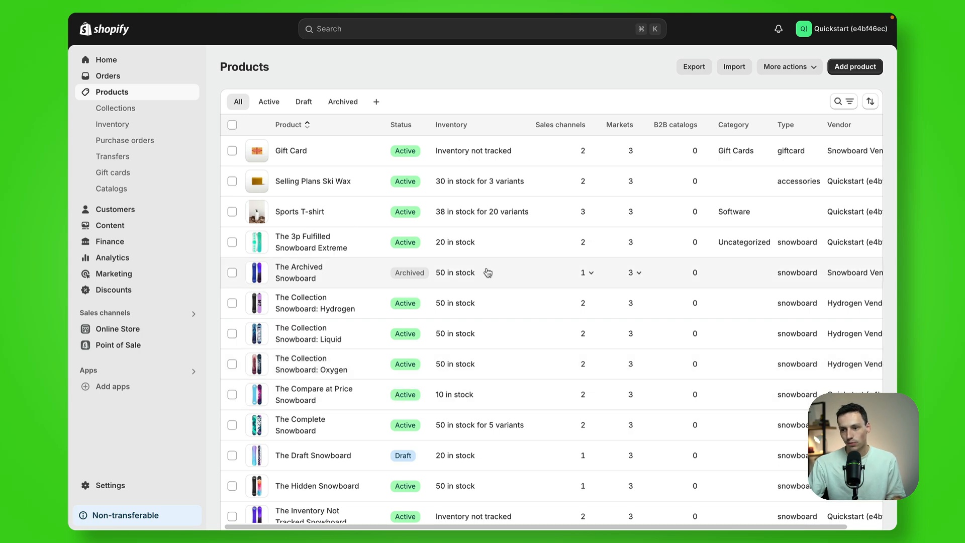
- Review the snowboard product list and view the Online Store sales channel
{"action": "scroll", "scroll_direction": "down", "scroll_amount": 3}
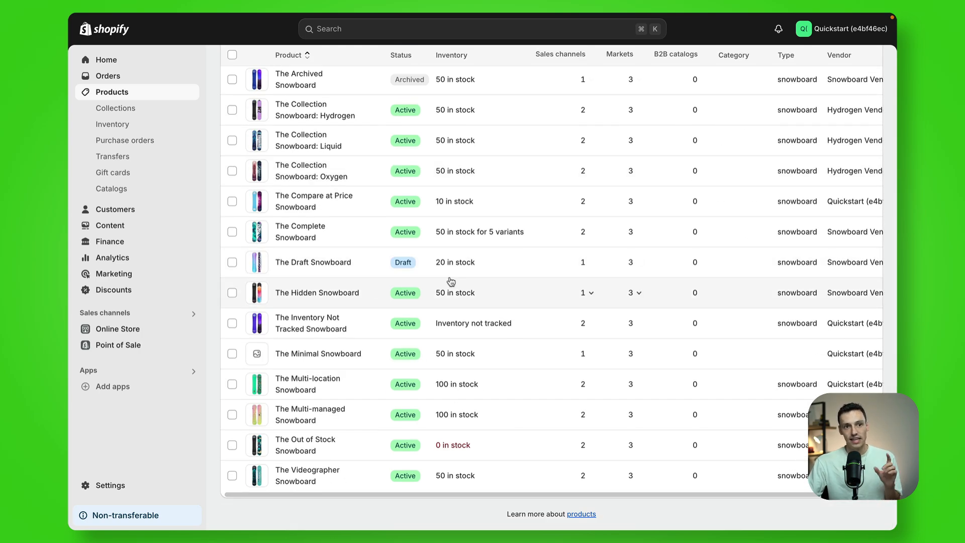
{"action": "mouse_move", "coordinate": [439, 280]}
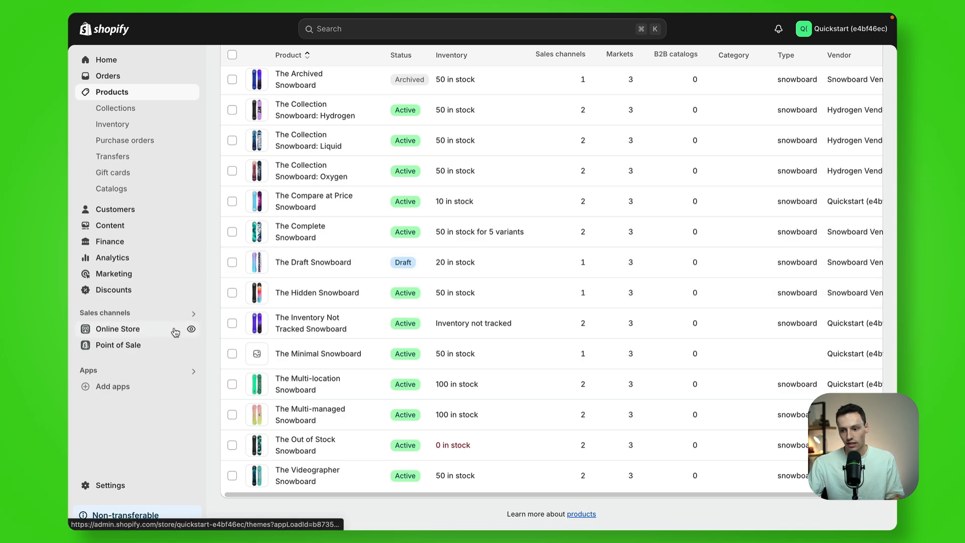
{"action": "left_click", "coordinate": [191, 329]}
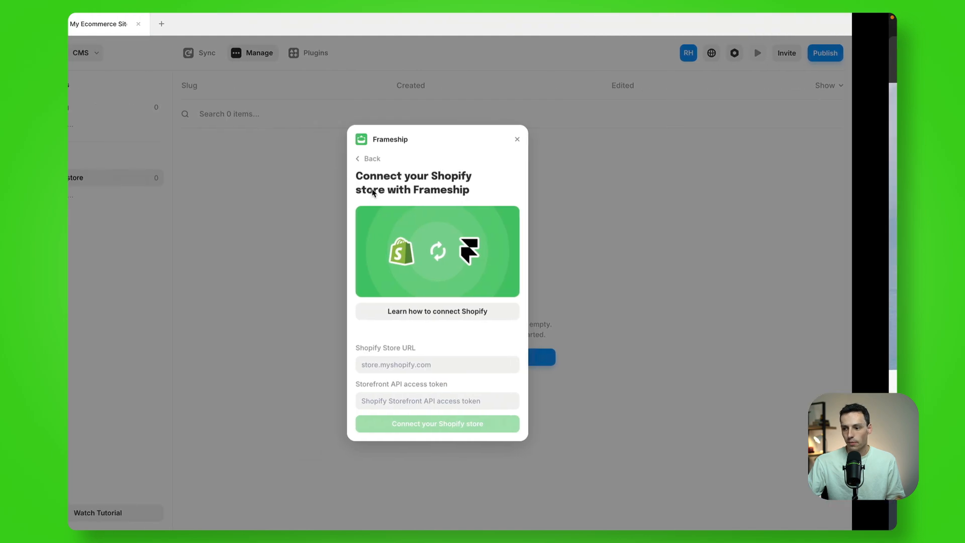
{"action": "type", "text": "https://quickstart-e4bf46ec.myshopify.com/"}
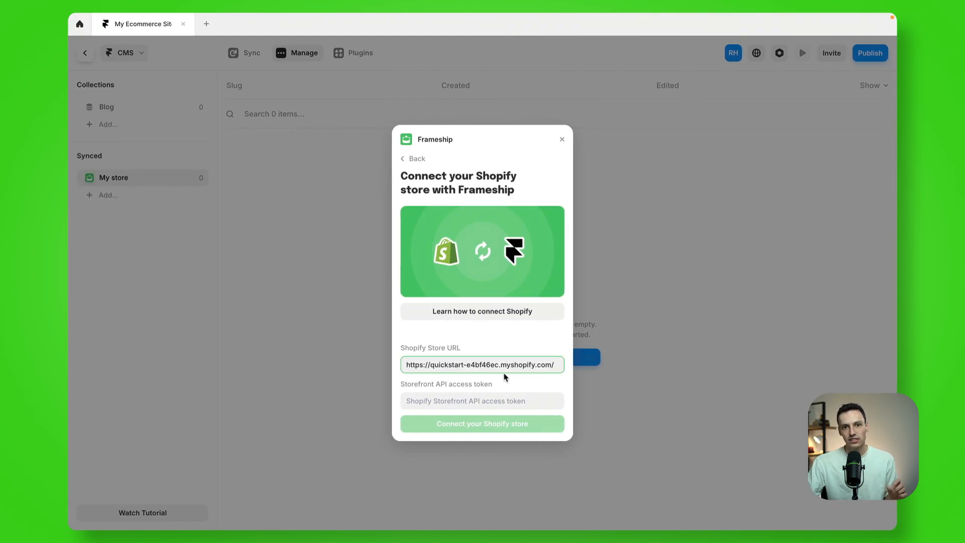
{"action": "mouse_move", "coordinate": [552, 416]}
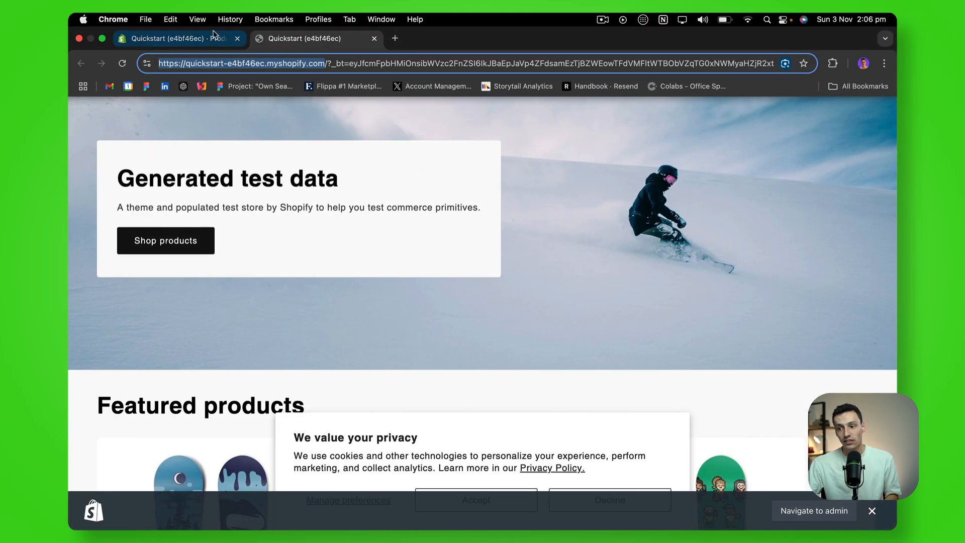
- Search the Shopify admin for 'custom apps' to reach App development settings
{"action": "left_click", "coordinate": [814, 511]}
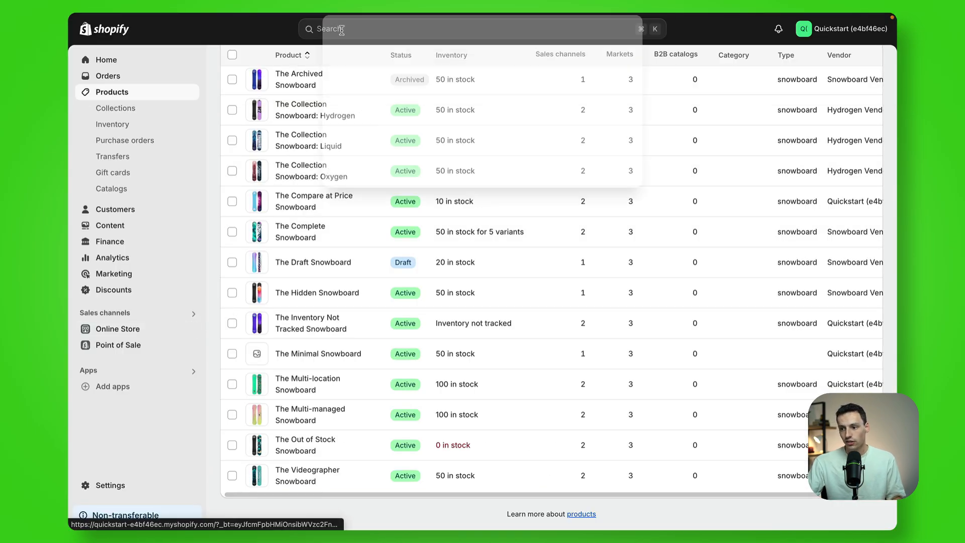
{"action": "type", "text": "build"}
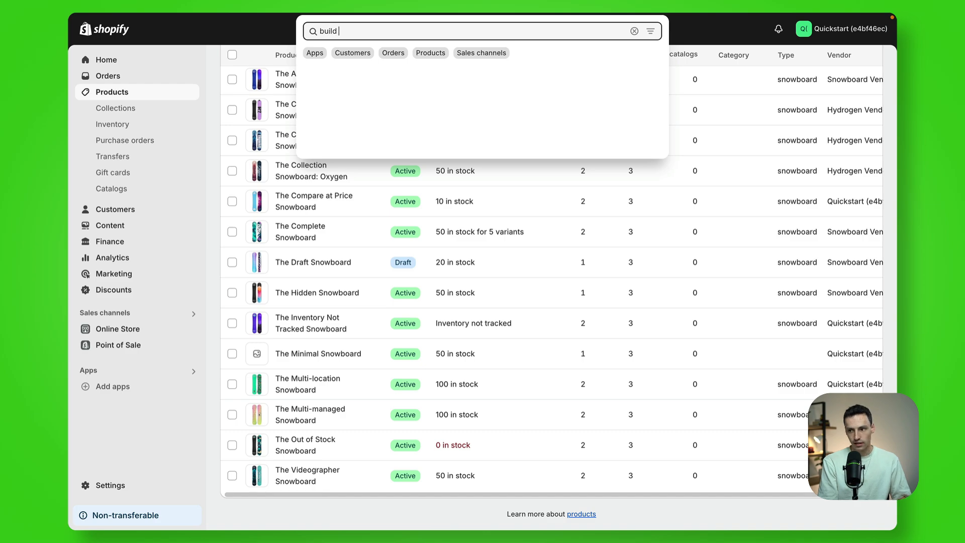
{"action": "type", "text": "custom apps"}
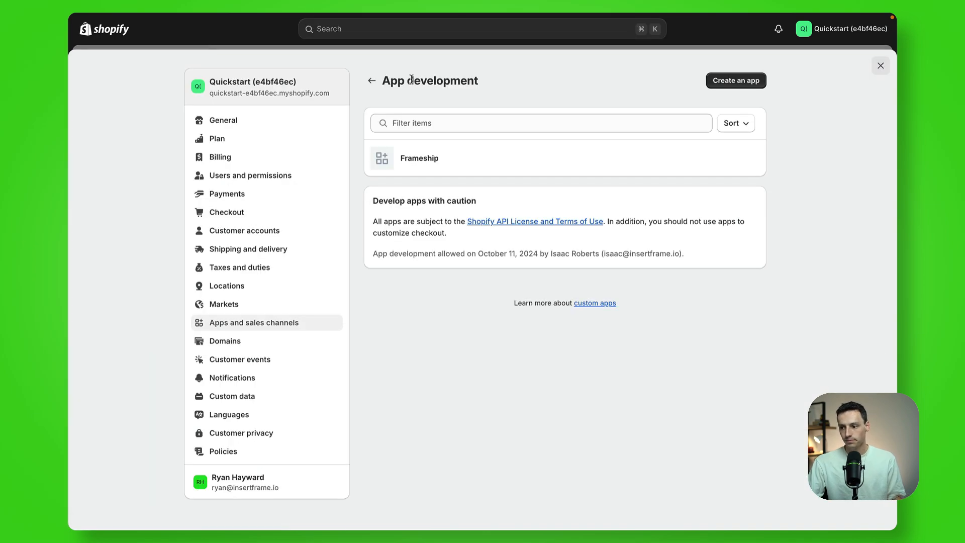
- Create a Shopify custom app called 'Framer connection' from App development
{"action": "left_click", "coordinate": [736, 81]}
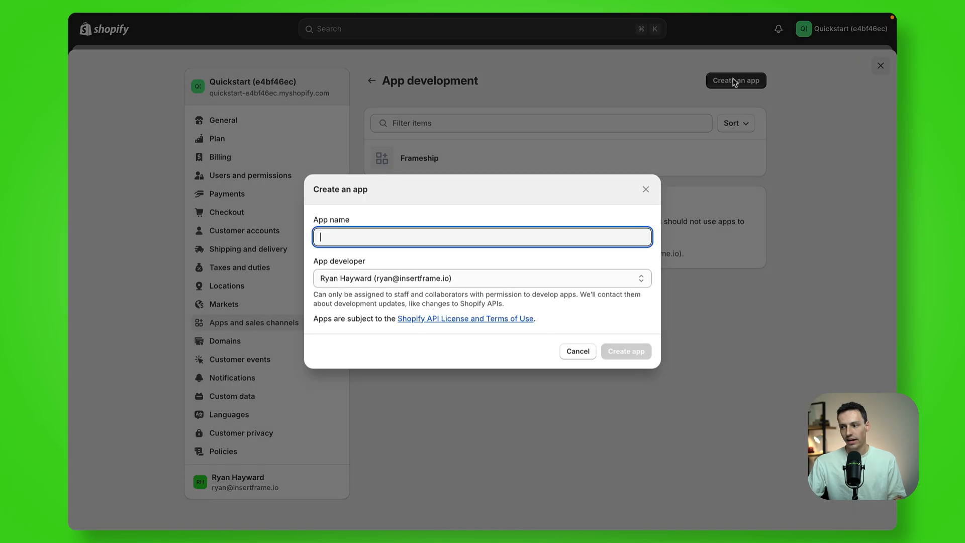
{"action": "mouse_move", "coordinate": [587, 146]}
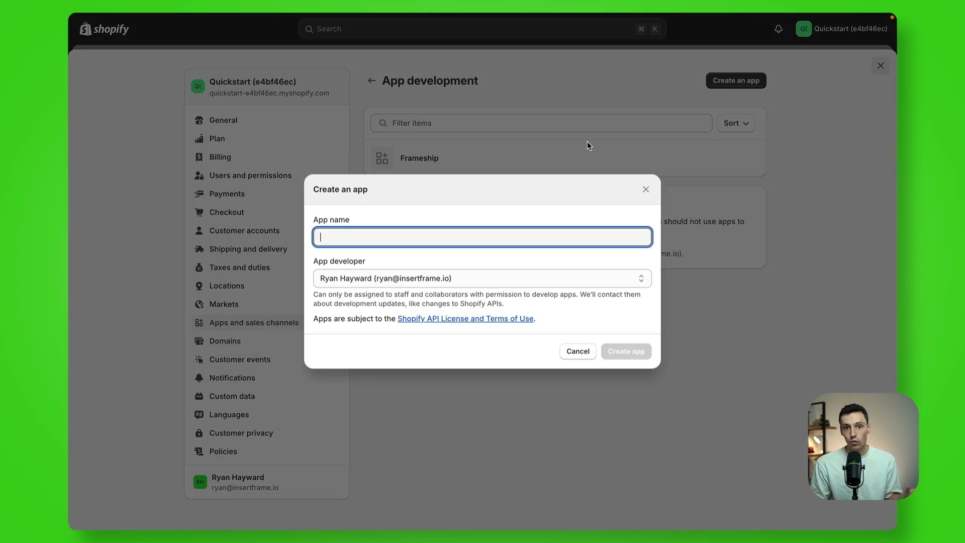
{"action": "type", "text": "Fram"}
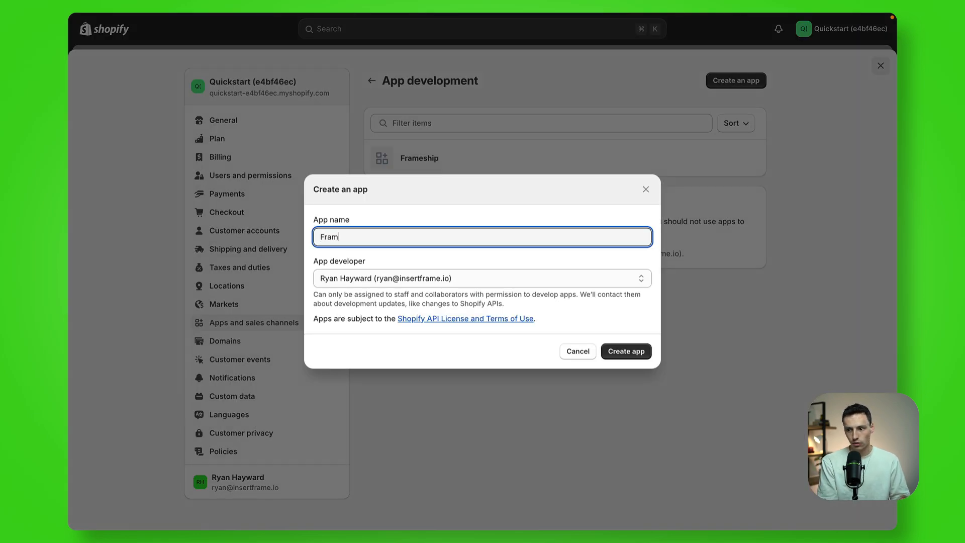
{"action": "type", "text": "er connection"}
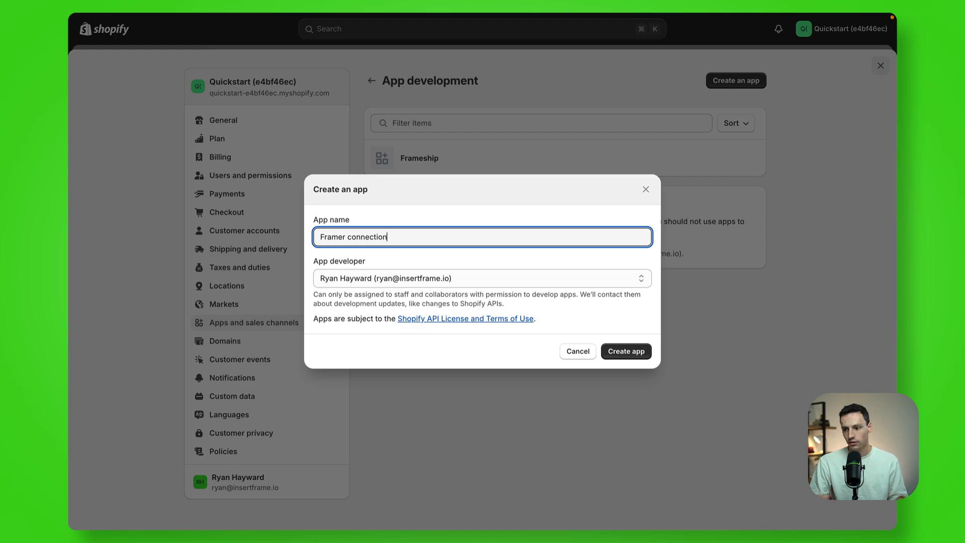
{"action": "left_click", "coordinate": [625, 351]}
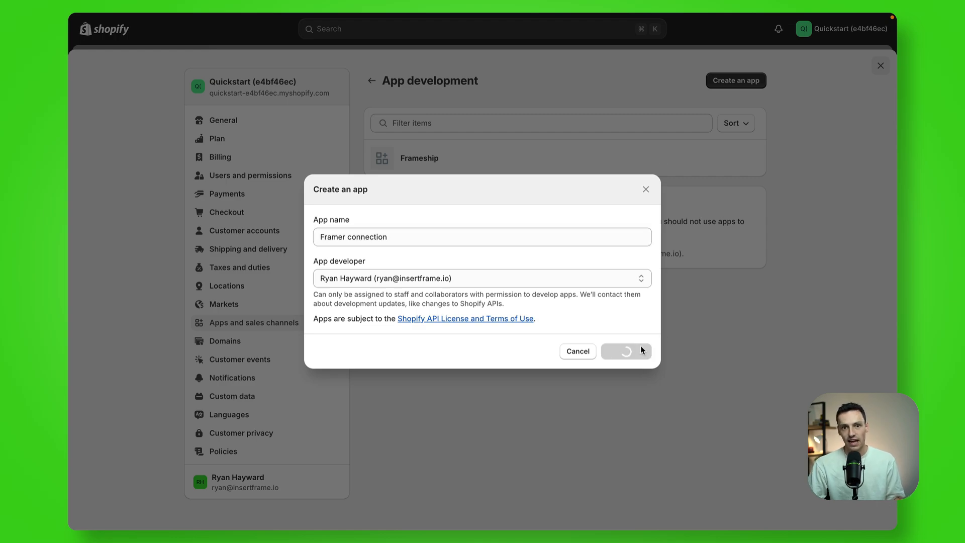
{"action": "left_click", "coordinate": [626, 351]}
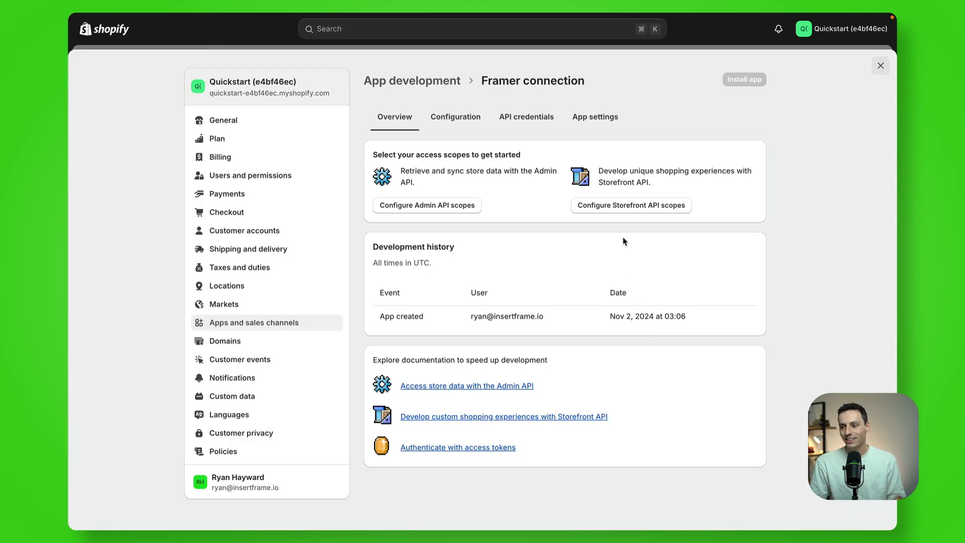
{"action": "mouse_move", "coordinate": [623, 214]}
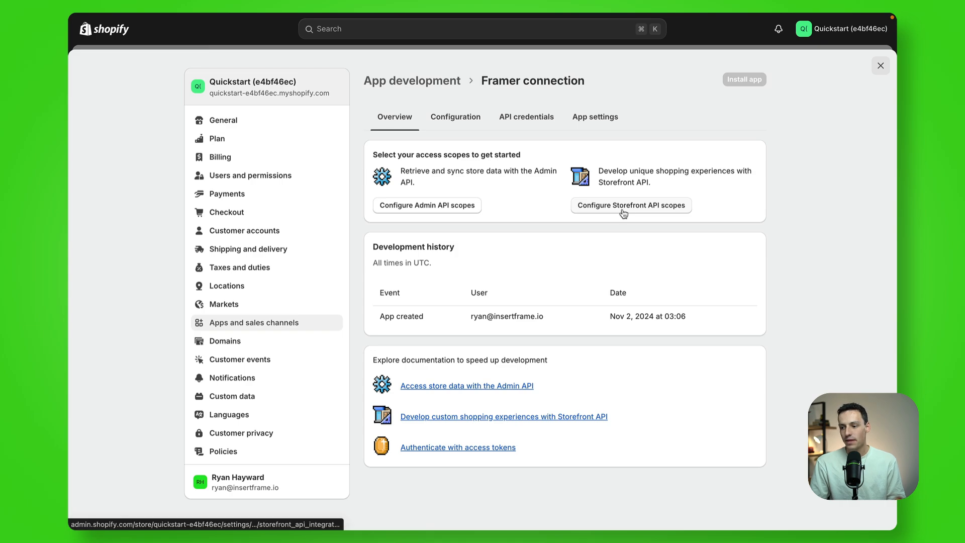
- Grant Storefront API scopes for checkouts, product listings and inventory, and save
{"action": "left_click", "coordinate": [629, 205]}
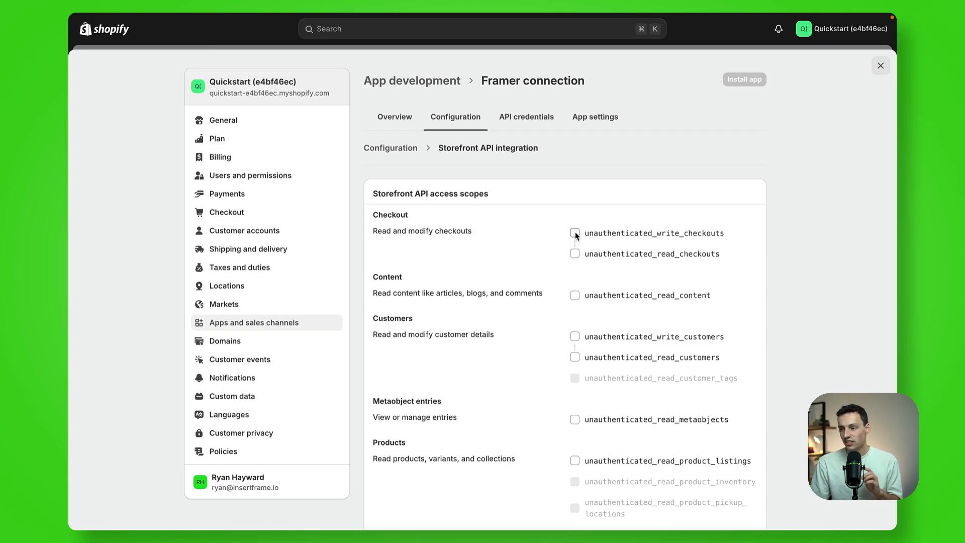
{"action": "left_click", "coordinate": [574, 233]}
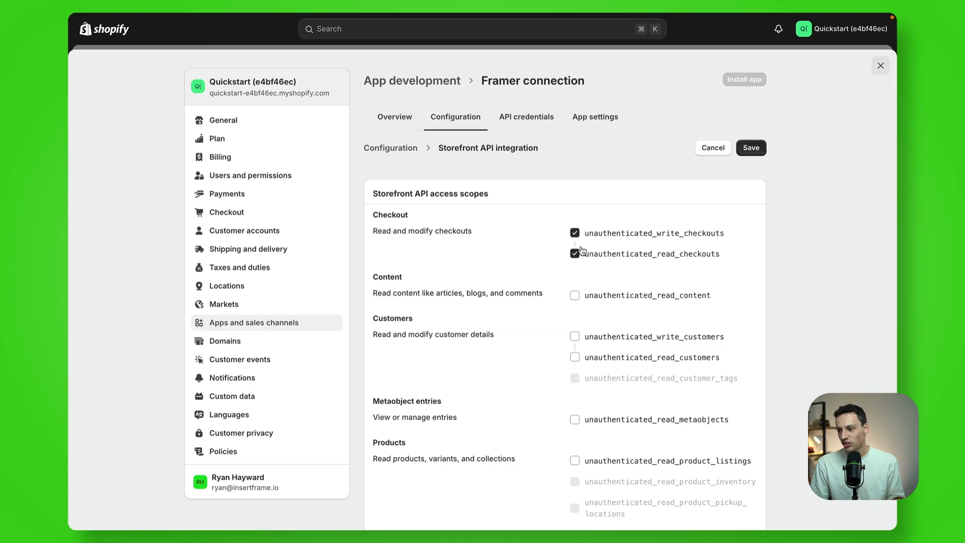
{"action": "mouse_move", "coordinate": [654, 265]}
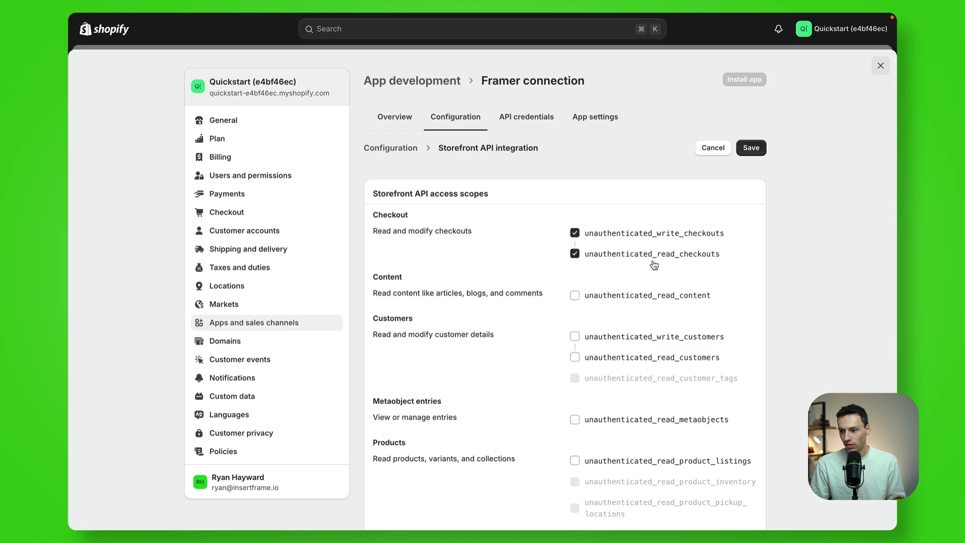
{"action": "mouse_move", "coordinate": [695, 266]}
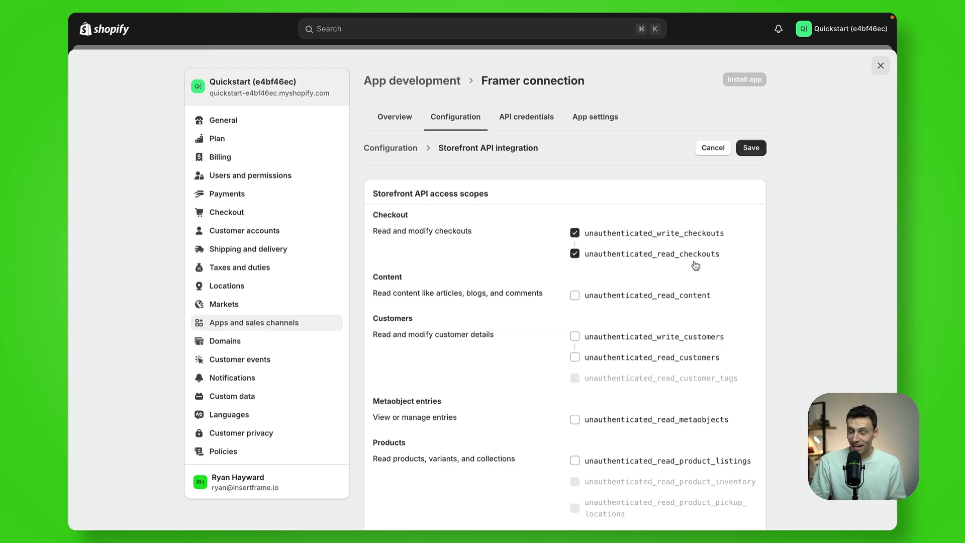
{"action": "scroll", "scroll_direction": "down", "scroll_amount": 3}
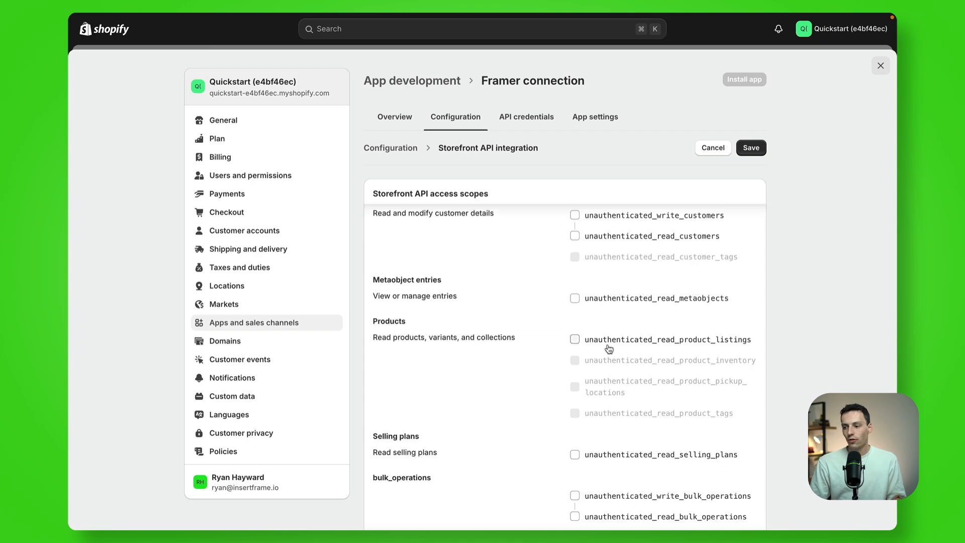
{"action": "left_click", "coordinate": [574, 339]}
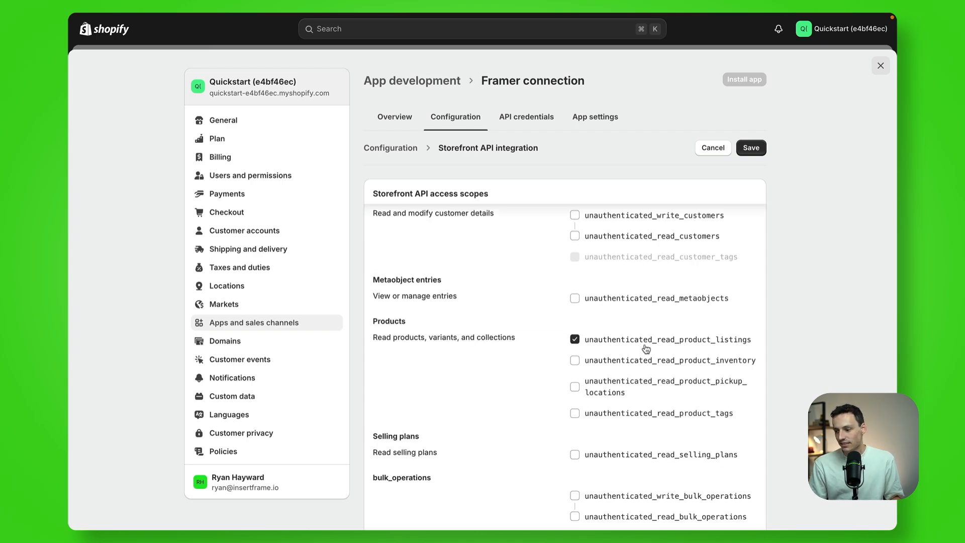
{"action": "scroll", "scroll_direction": "down", "scroll_amount": 3}
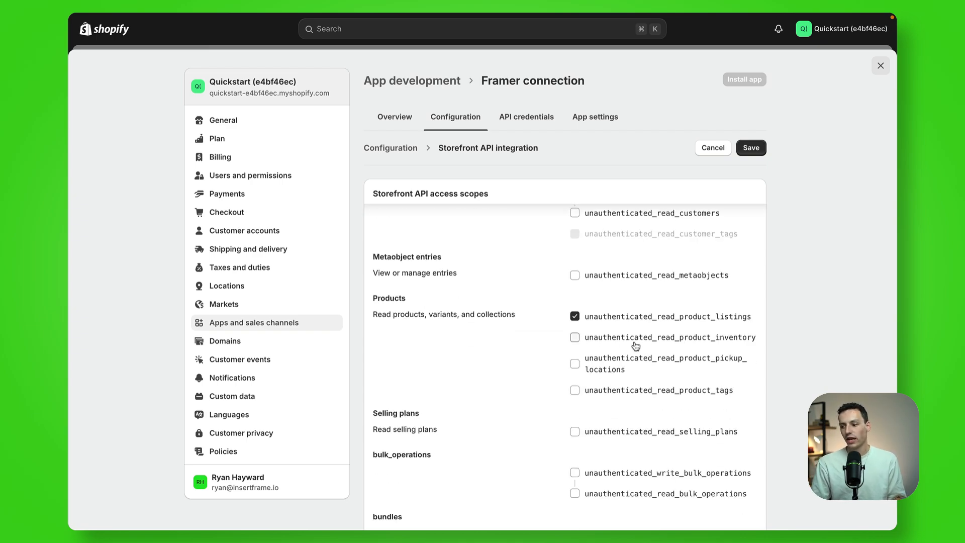
{"action": "scroll", "scroll_direction": "up", "scroll_amount": 3}
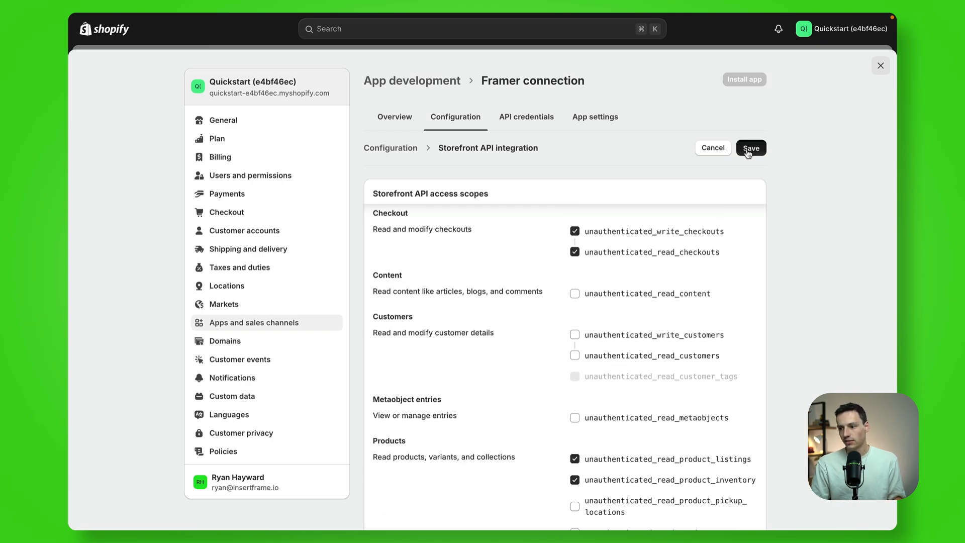
{"action": "left_click", "coordinate": [750, 148]}
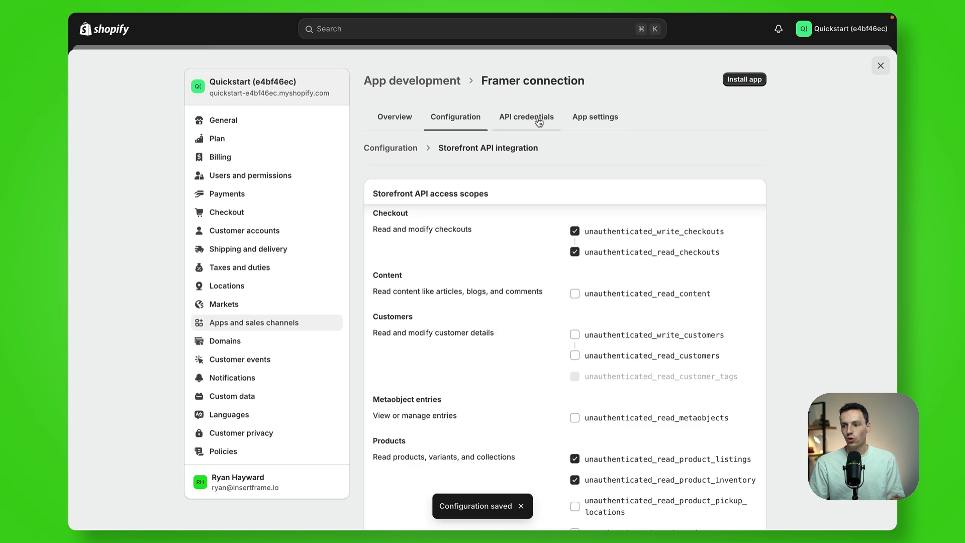
- Install the Framer connection app from its API credentials tab and confirm
{"action": "left_click", "coordinate": [526, 118]}
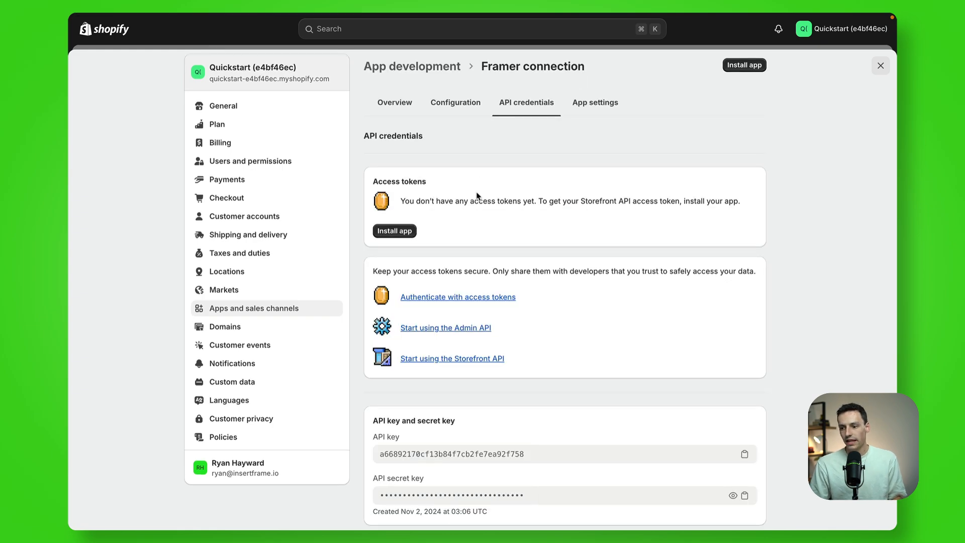
{"action": "left_click", "coordinate": [395, 230]}
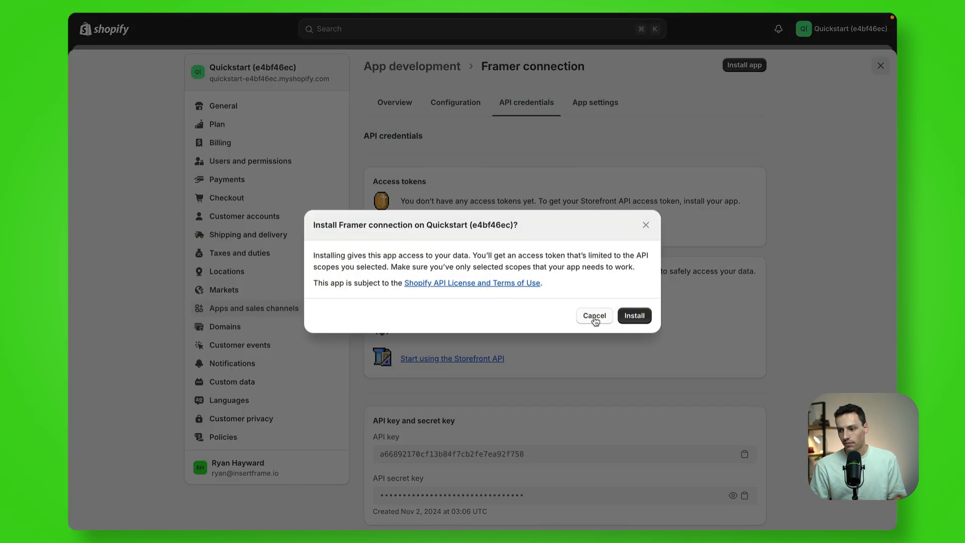
{"action": "left_click", "coordinate": [633, 315]}
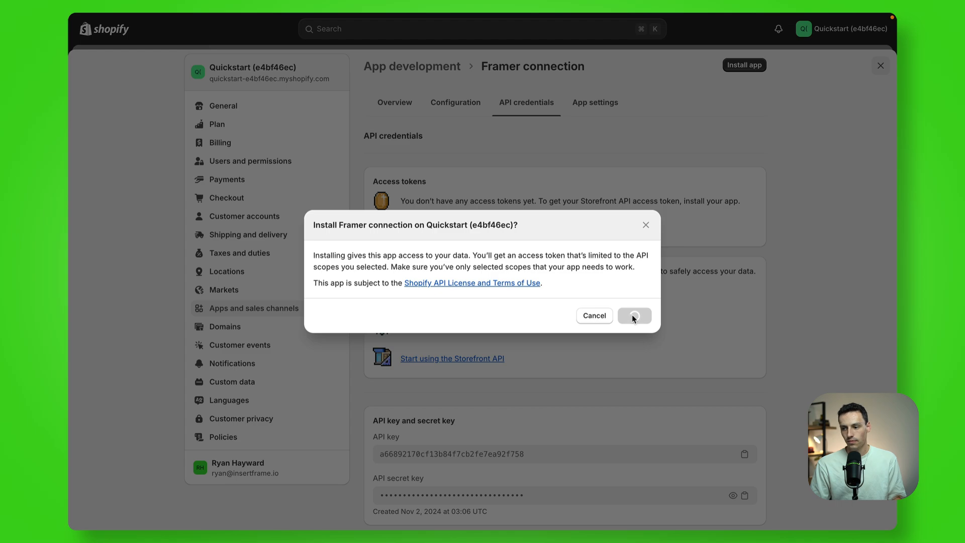
{"action": "left_click", "coordinate": [634, 316]}
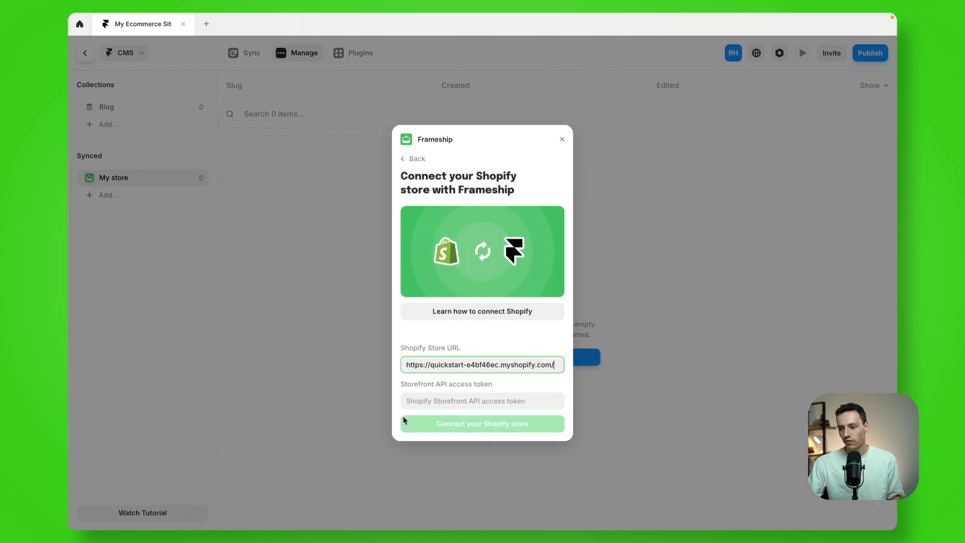
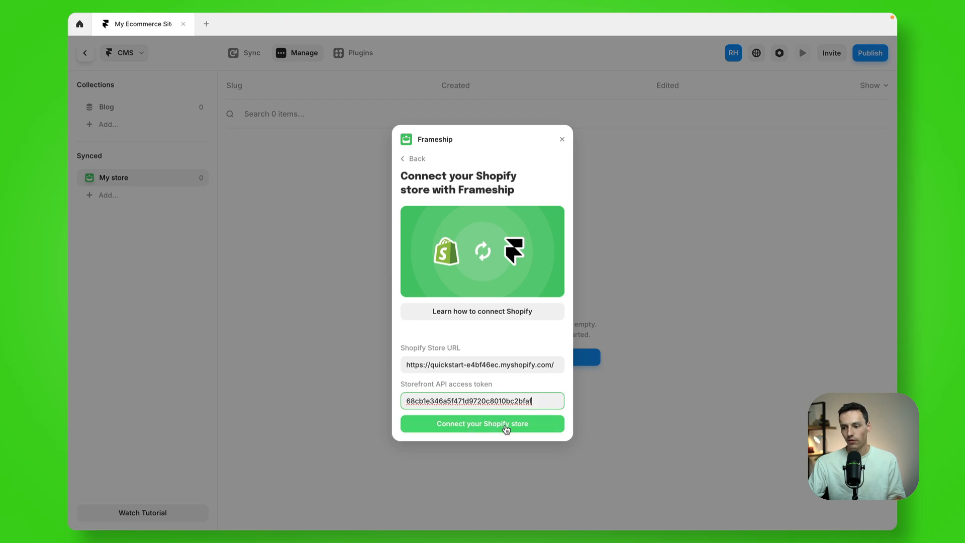
{"action": "left_click", "coordinate": [482, 423]}
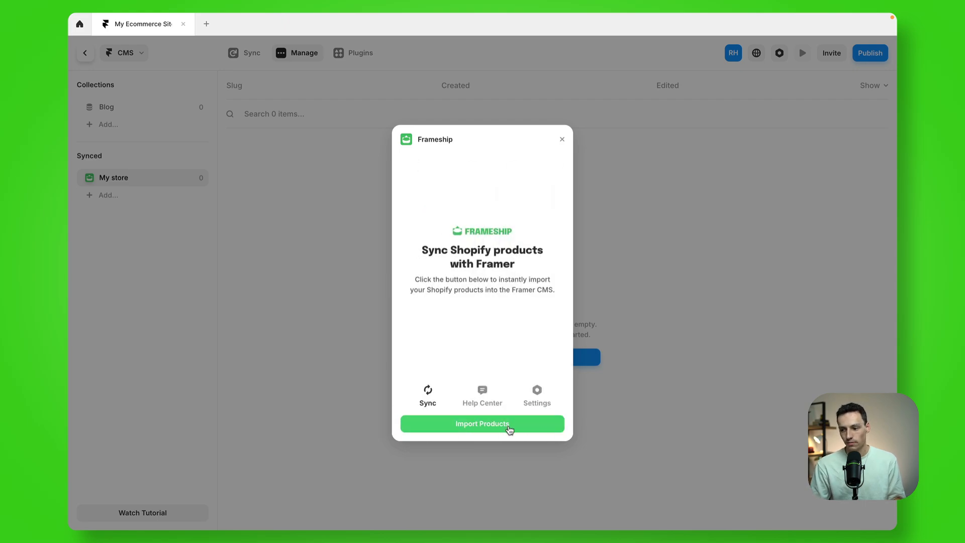
- Import the Shopify products and review the 15 synced items in My store
{"action": "left_click", "coordinate": [482, 423]}
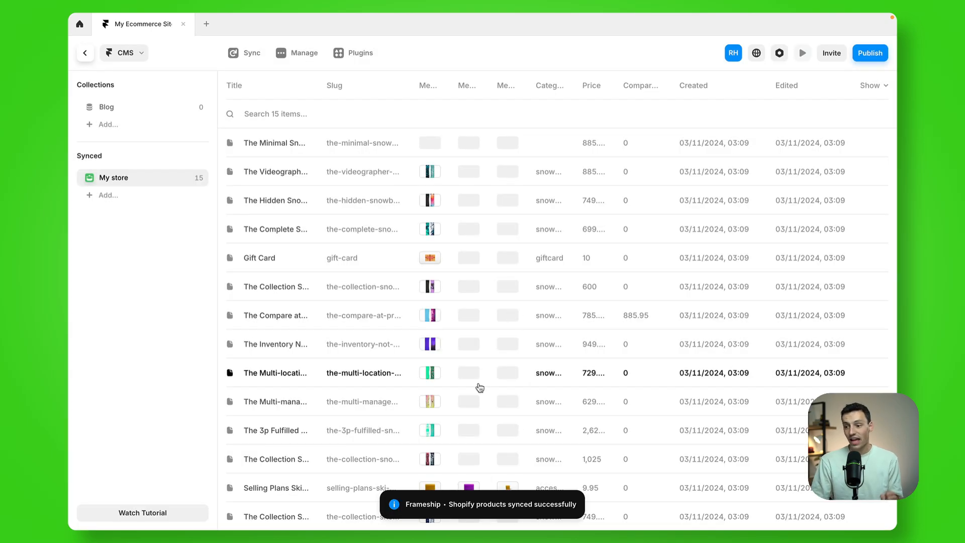
{"action": "scroll", "scroll_direction": "down", "scroll_amount": 3}
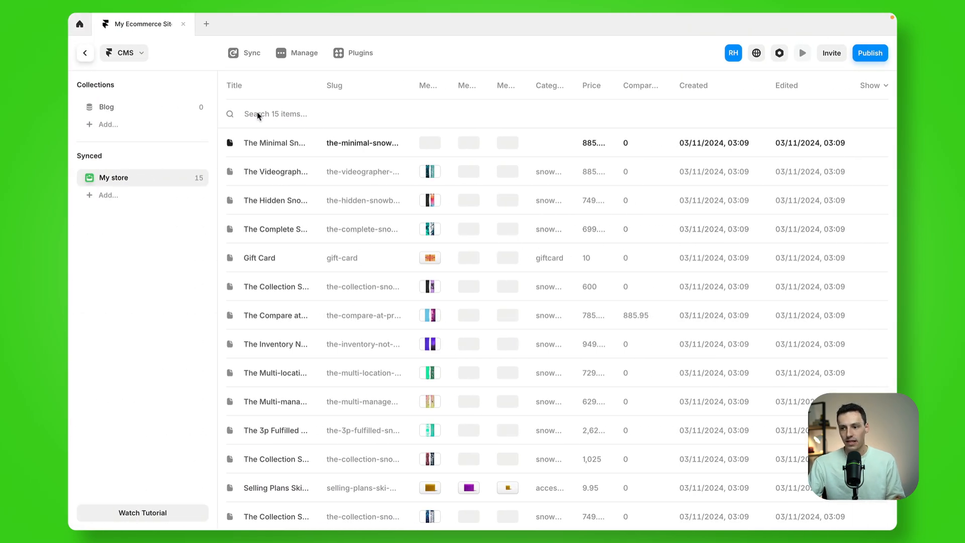
{"action": "left_click", "coordinate": [244, 53]}
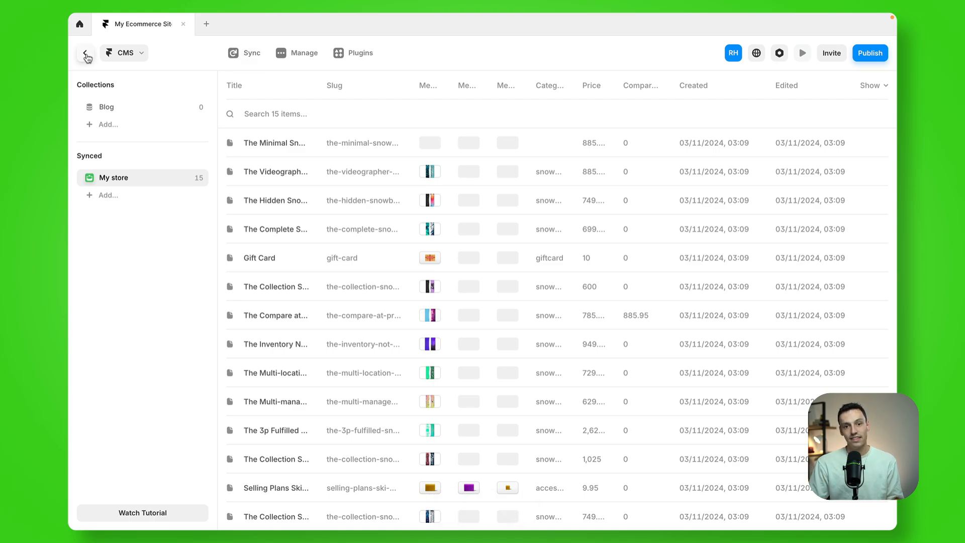
- Leave the CMS and relaunch Frameship from recent plugins on the canvas
{"action": "left_click", "coordinate": [85, 53]}
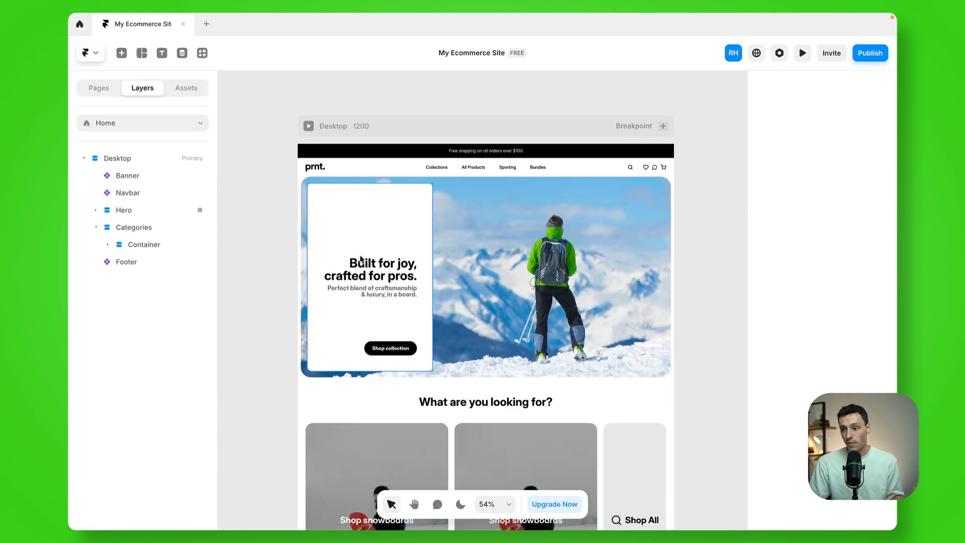
{"action": "left_click", "coordinate": [202, 53]}
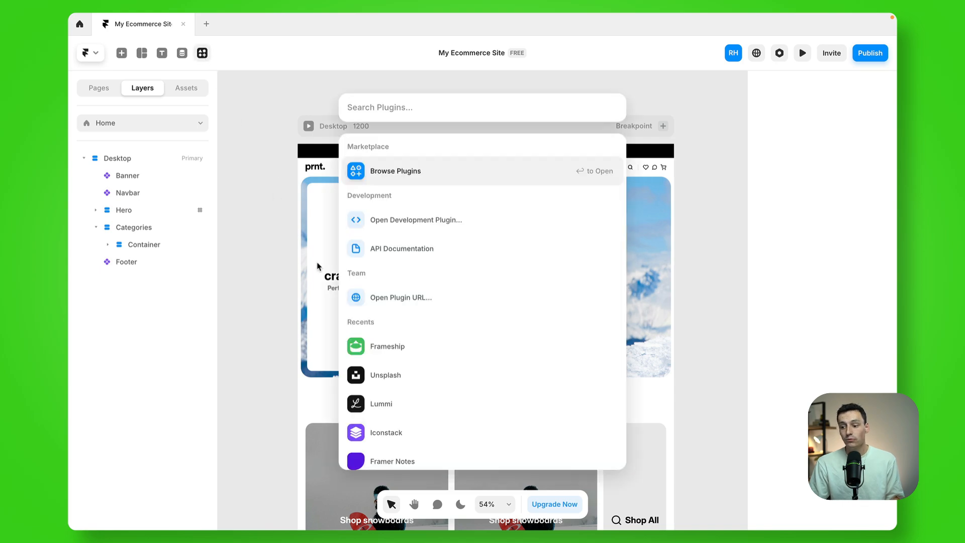
{"action": "left_click", "coordinate": [387, 346]}
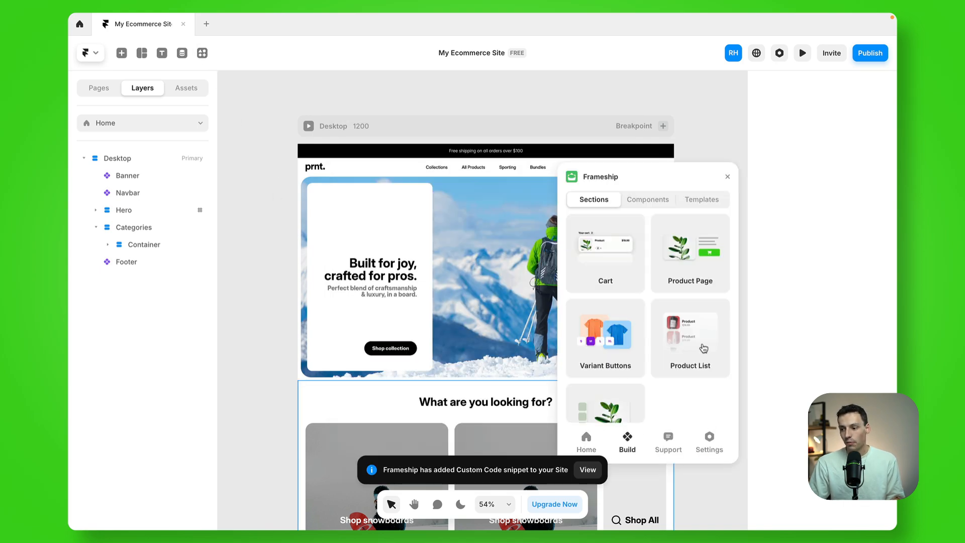
{"action": "mouse_move", "coordinate": [598, 261]}
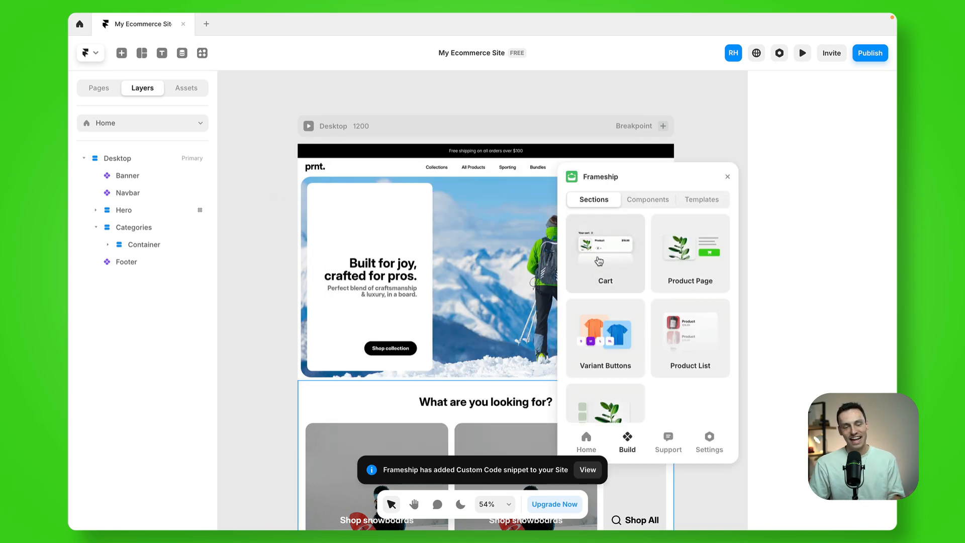